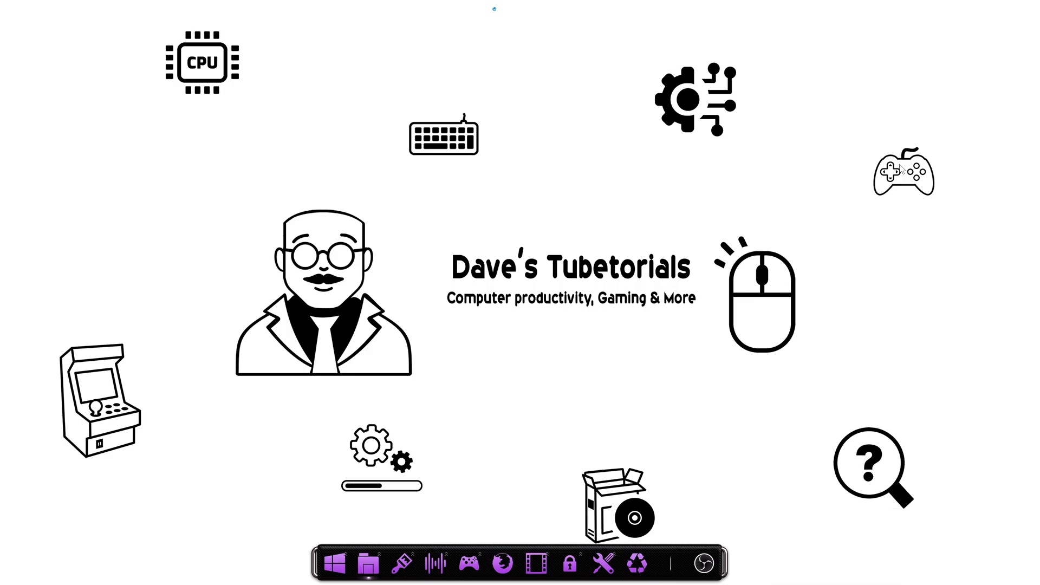
mouse_move(653, 276)
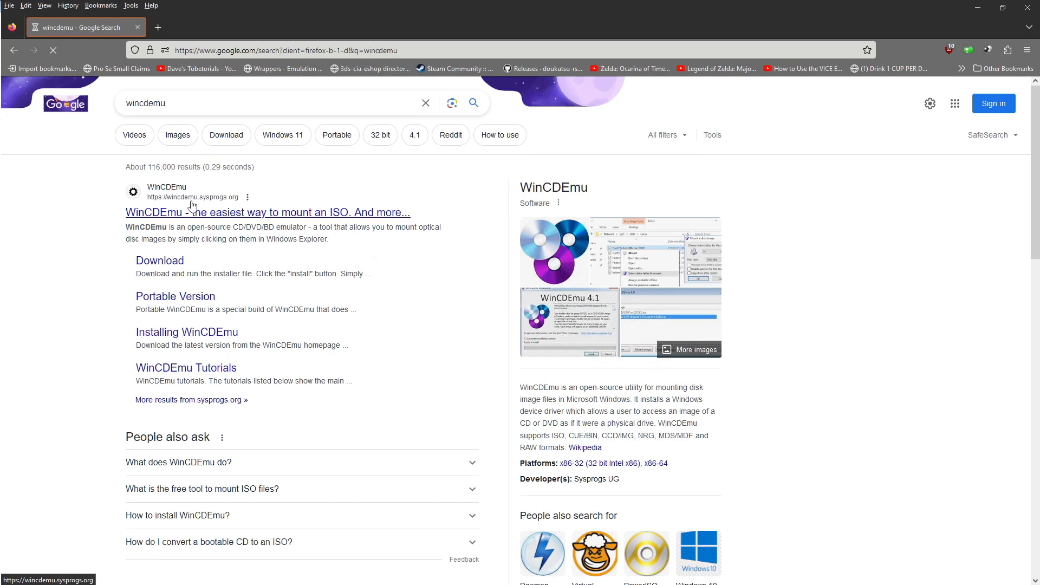
Open the WinCDEmu download page from the wincdemu Google results
click(159, 260)
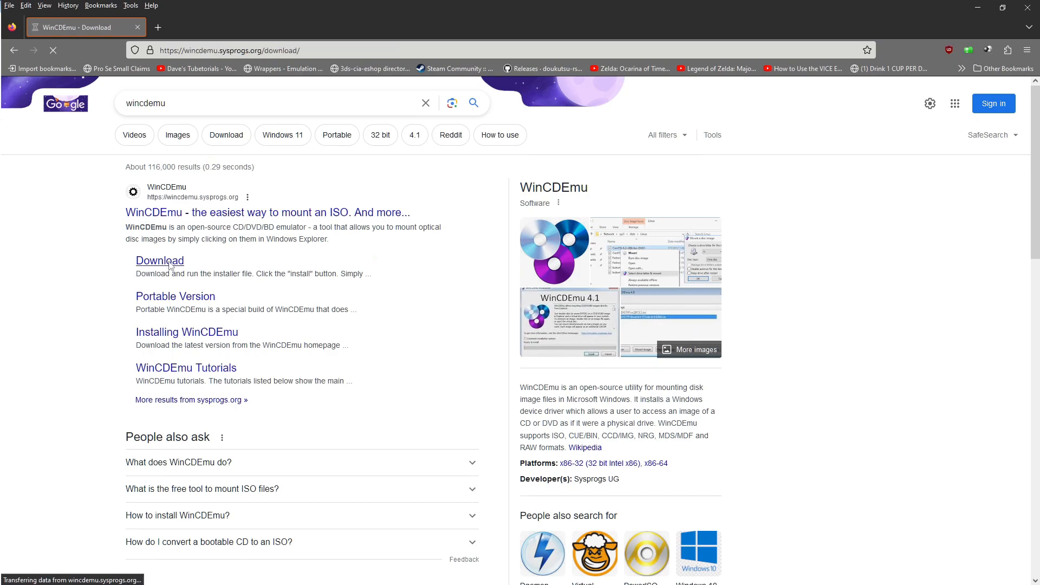
click(160, 260)
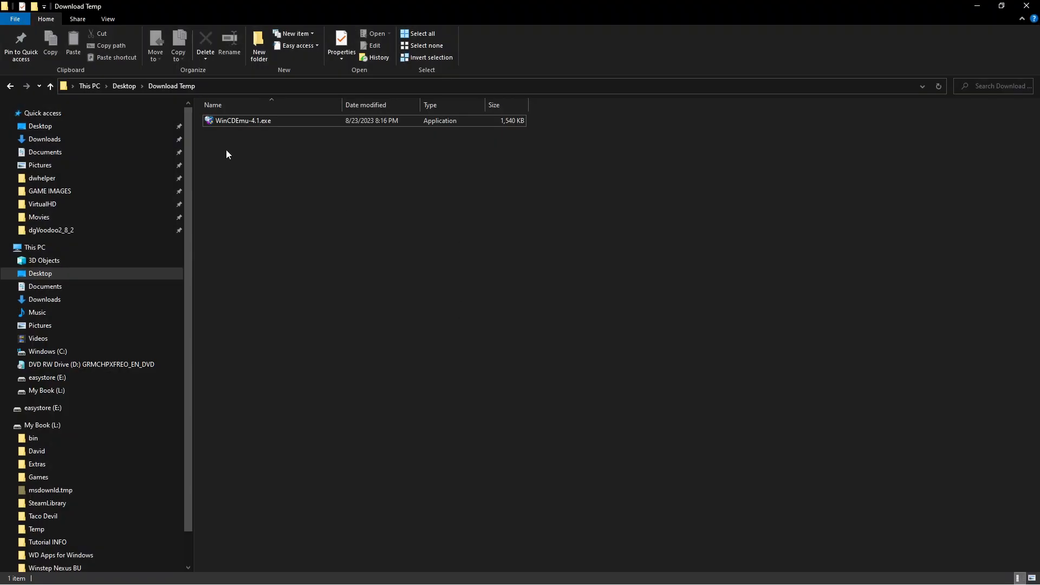
double_click(244, 120)
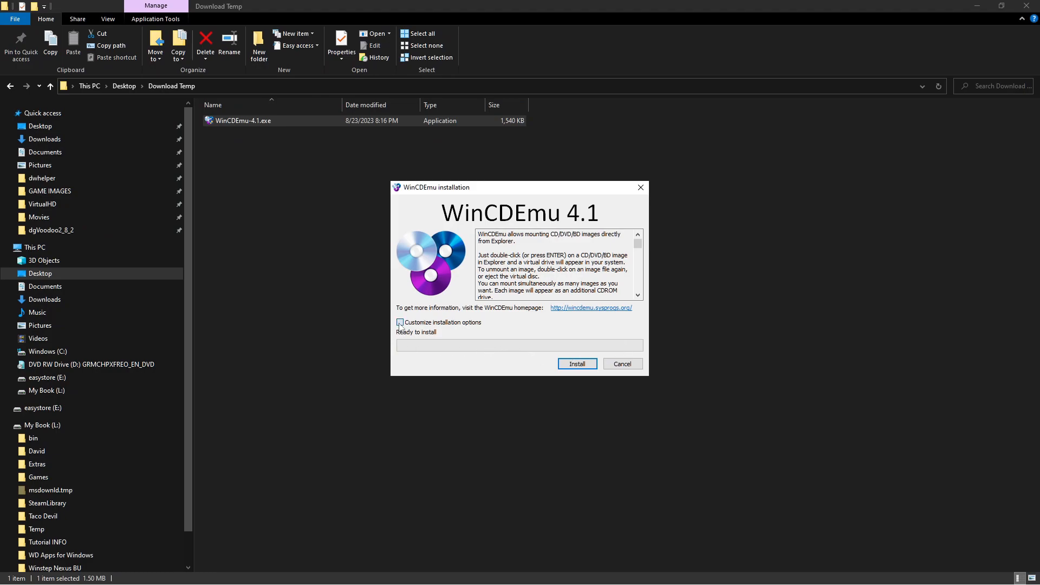
click(399, 323)
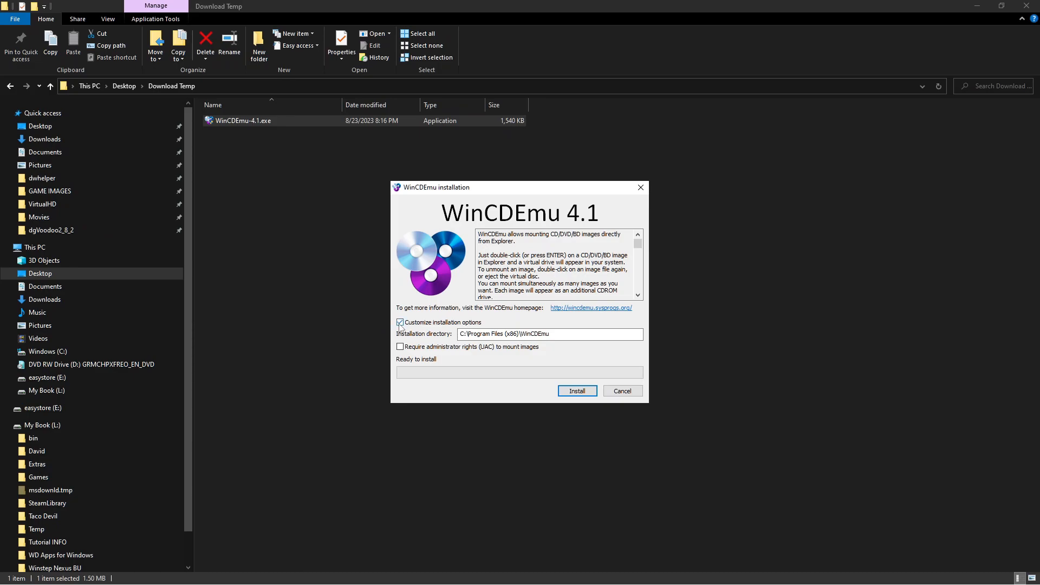
click(400, 322)
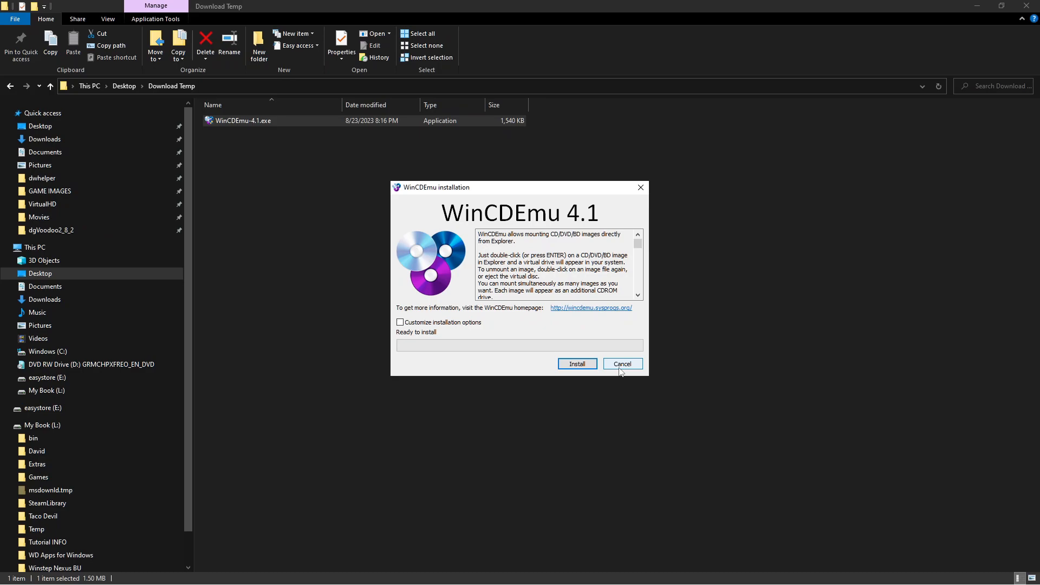
click(621, 364)
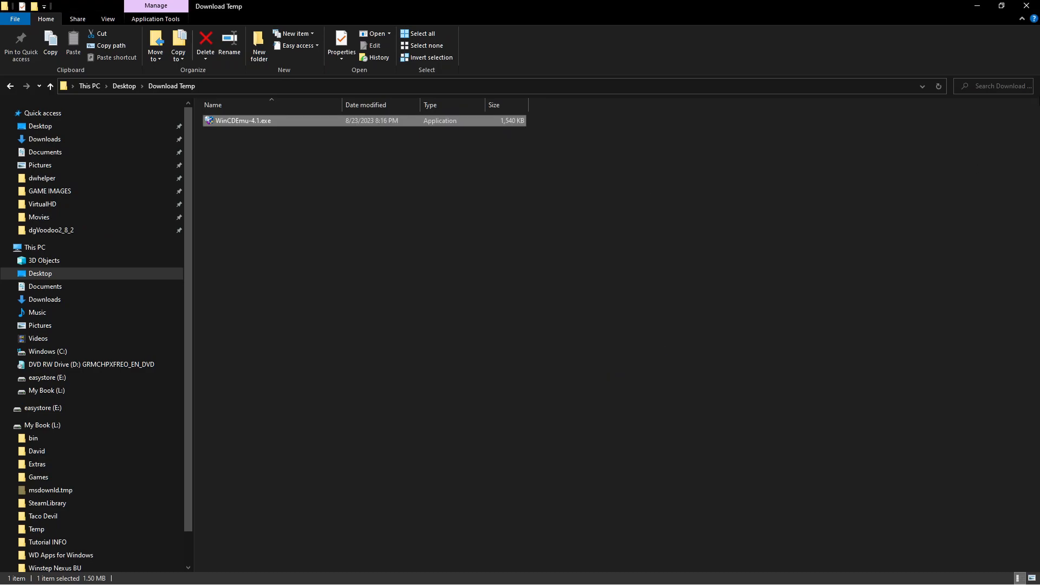
mouse_move(389, 403)
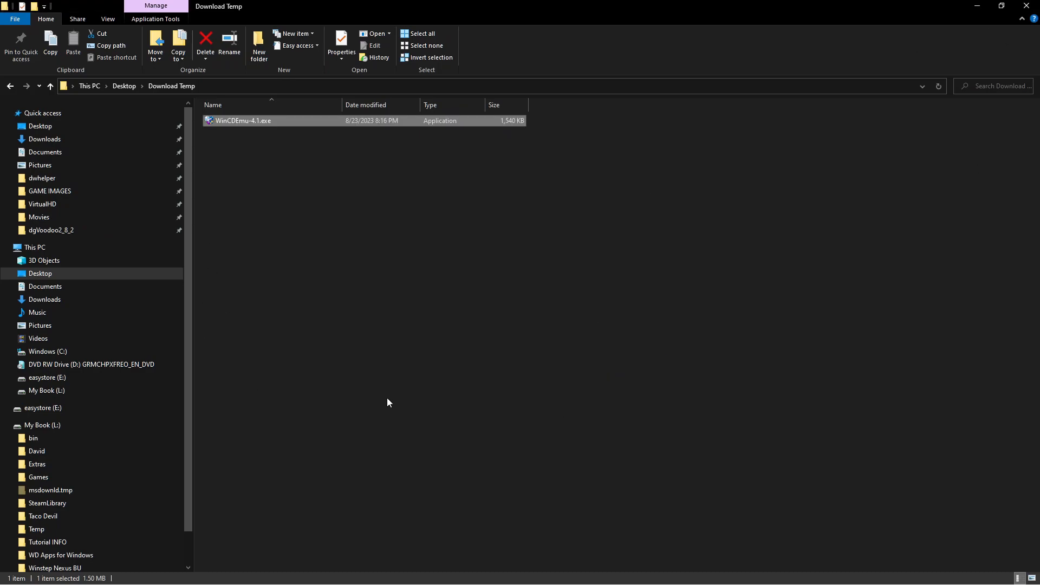
mouse_move(208, 387)
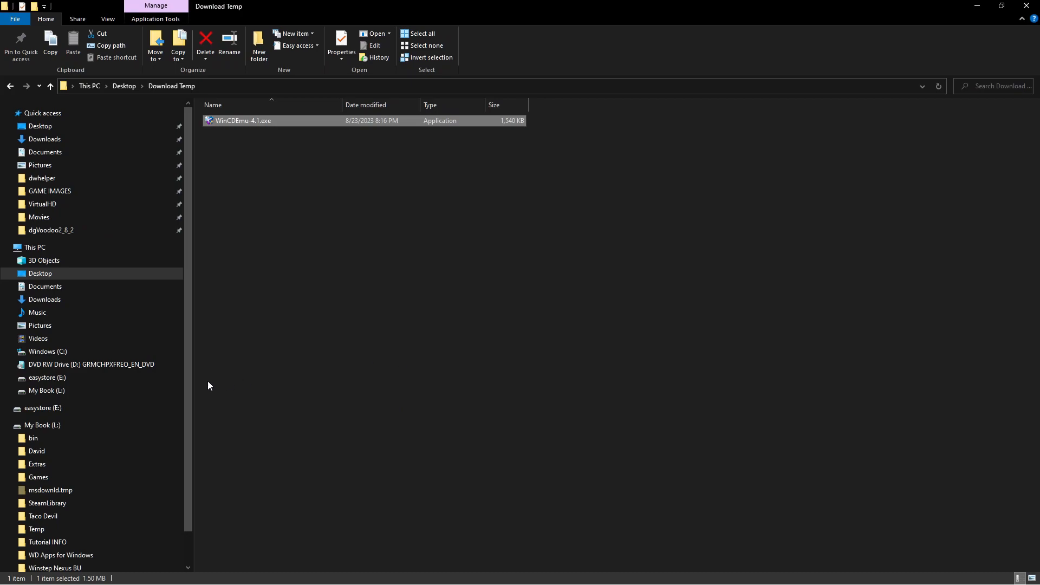
mouse_move(958, 5)
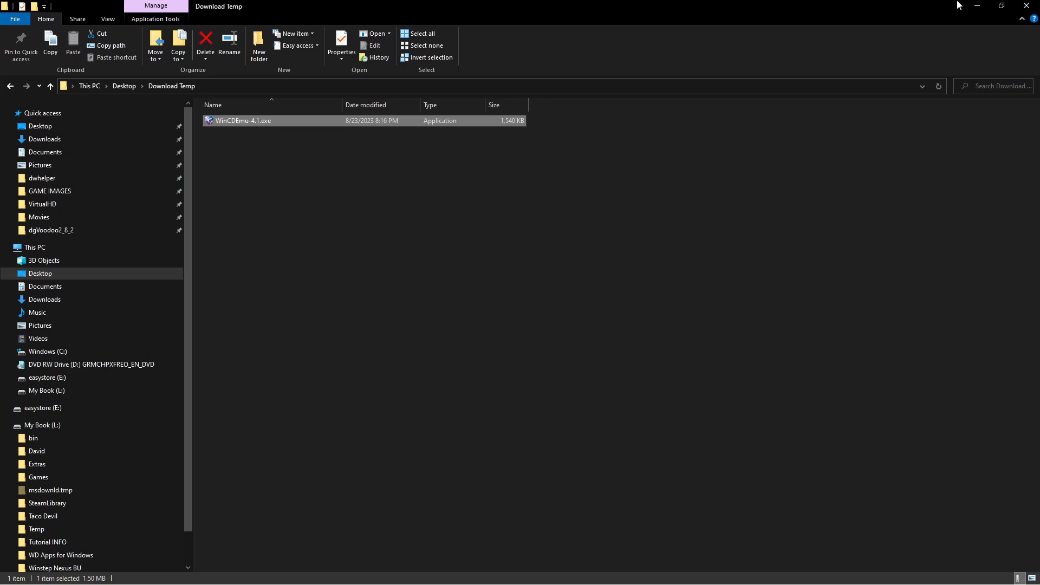
mouse_move(193, 219)
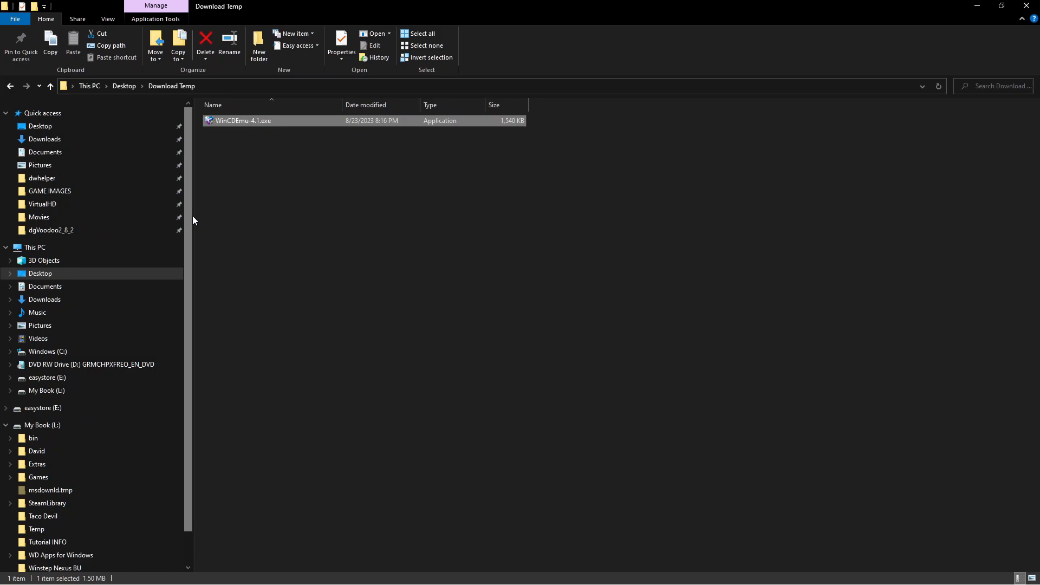
mouse_move(158, 332)
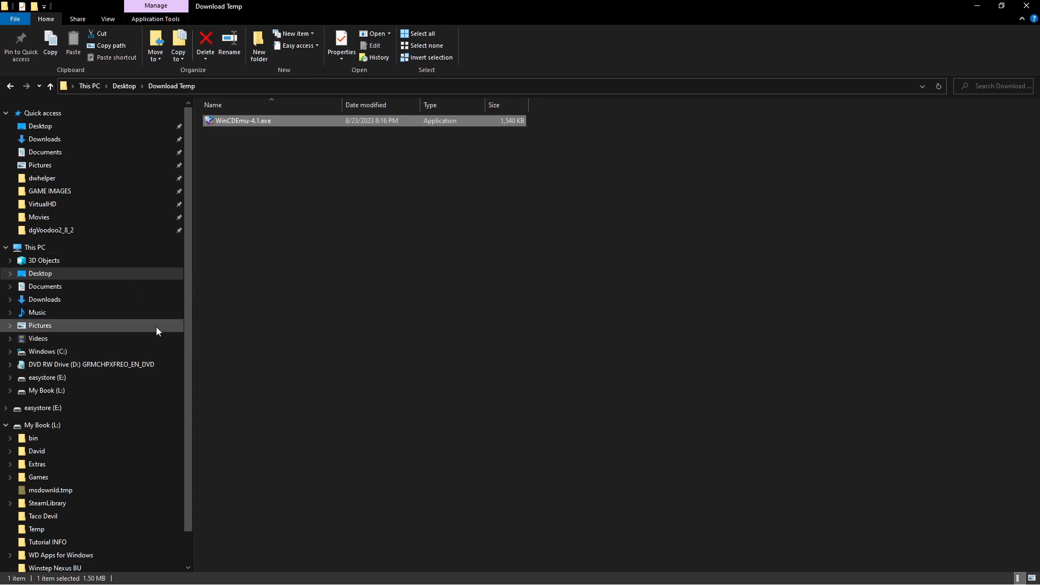
mouse_move(245, 313)
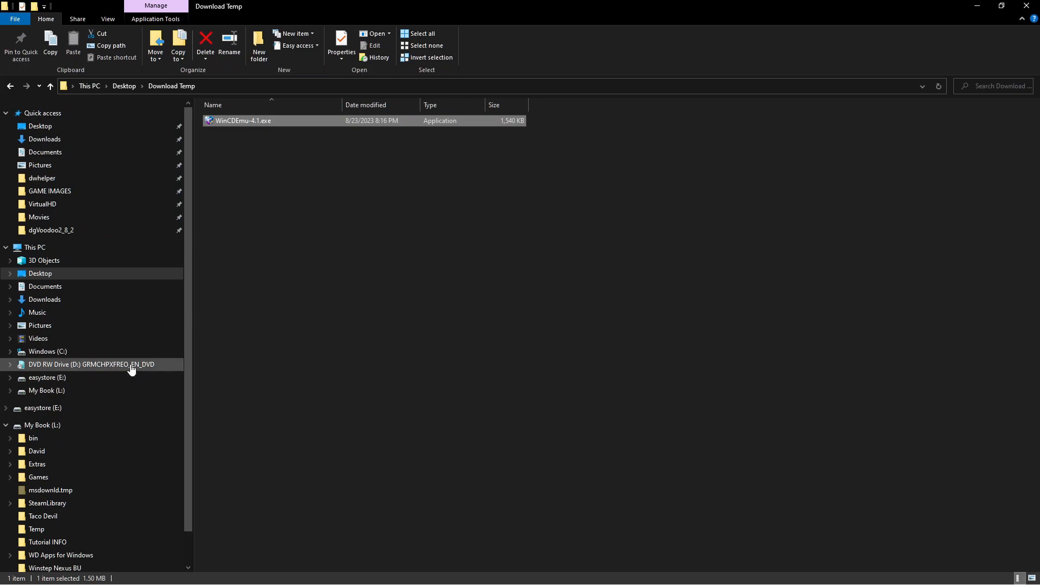
Choose Create ISO image for the disc in DVD RW Drive (D:)
right_click(91, 364)
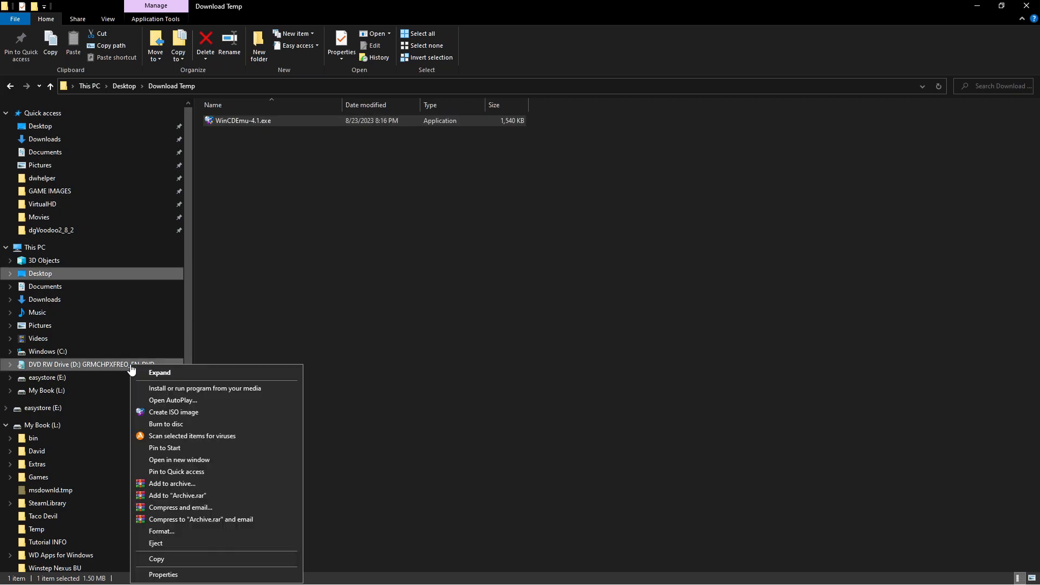
mouse_move(174, 412)
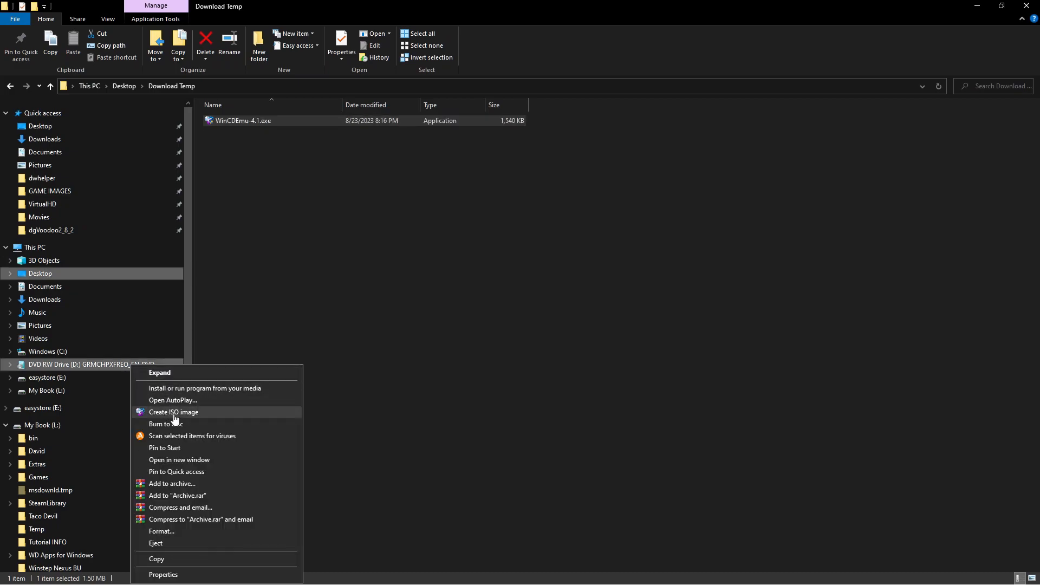
mouse_move(189, 417)
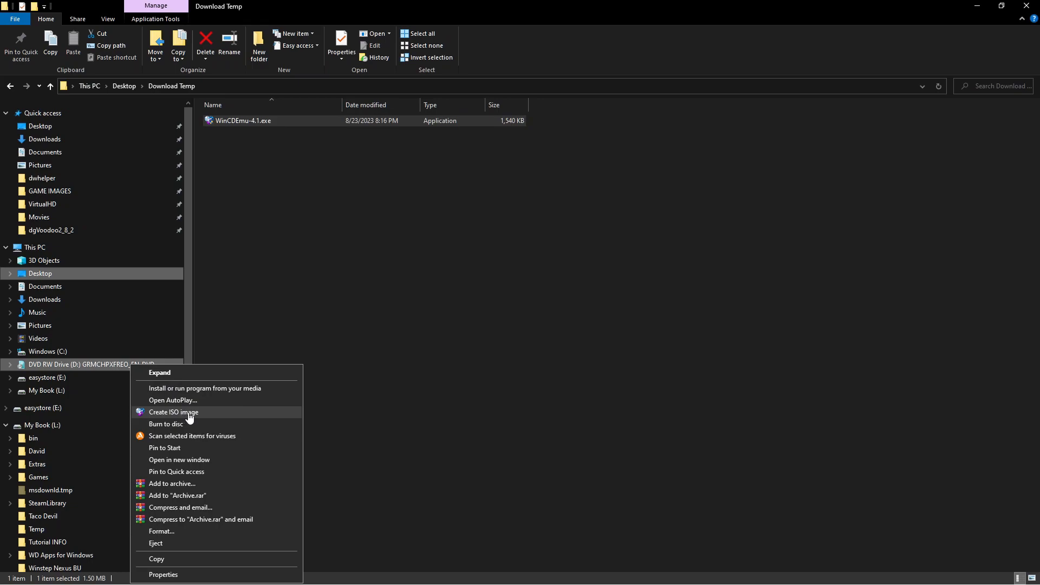
click(174, 412)
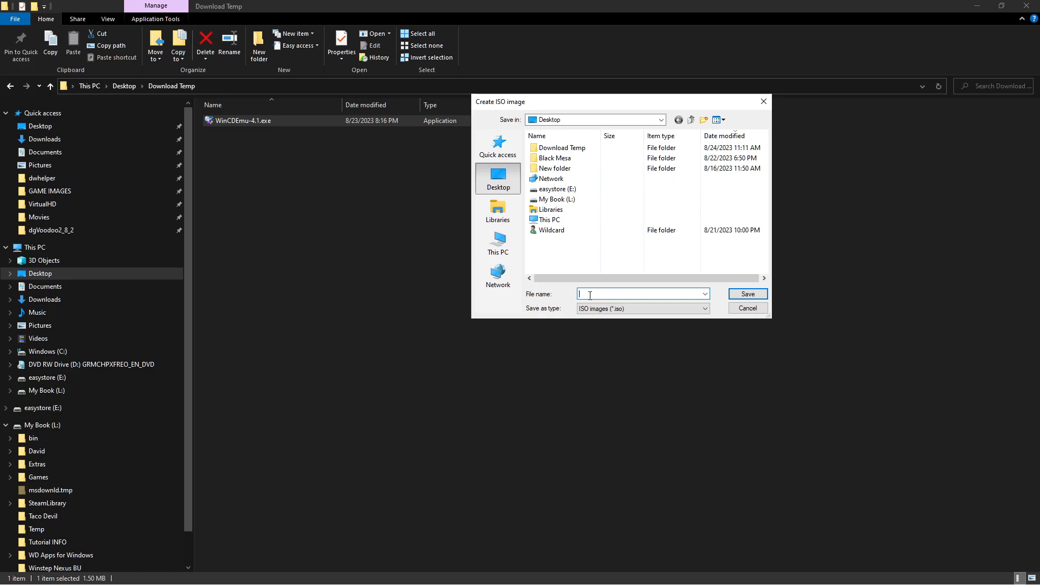
Save drive D: as 'win 7 test.iso' on the Desktop, confirm success, and close the progress window
text(win)
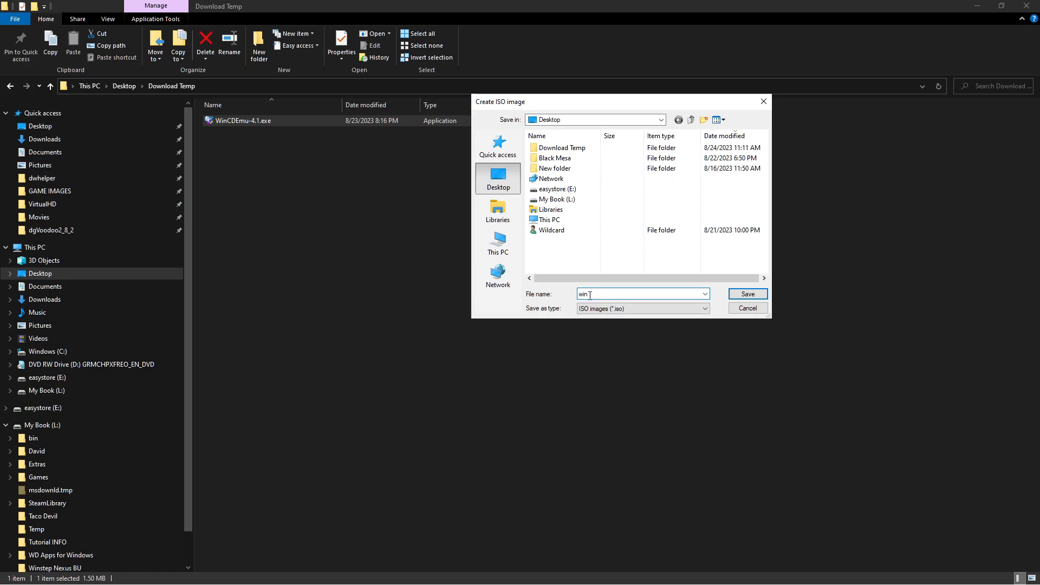
text(7)
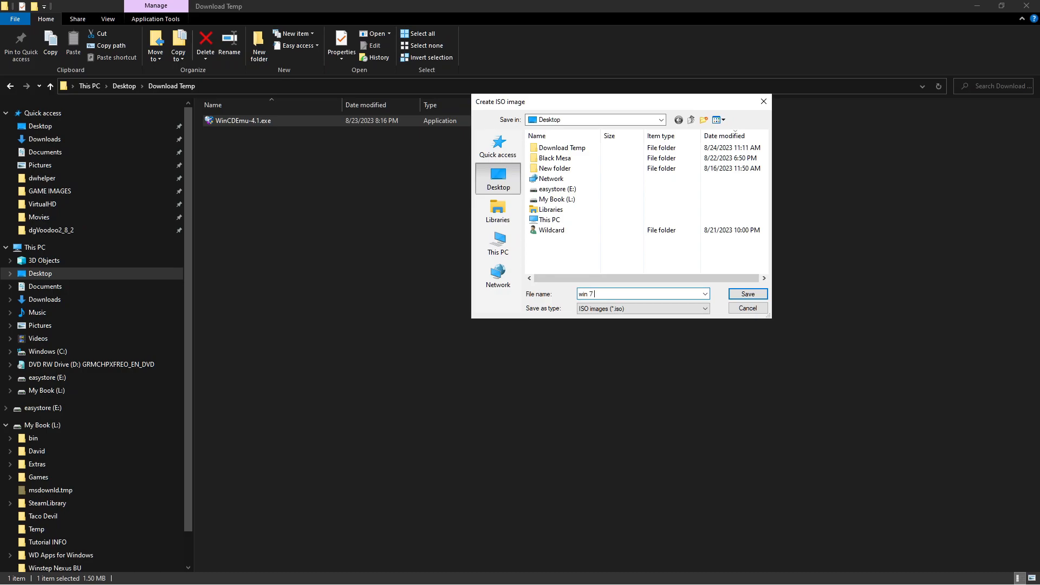
text(test)
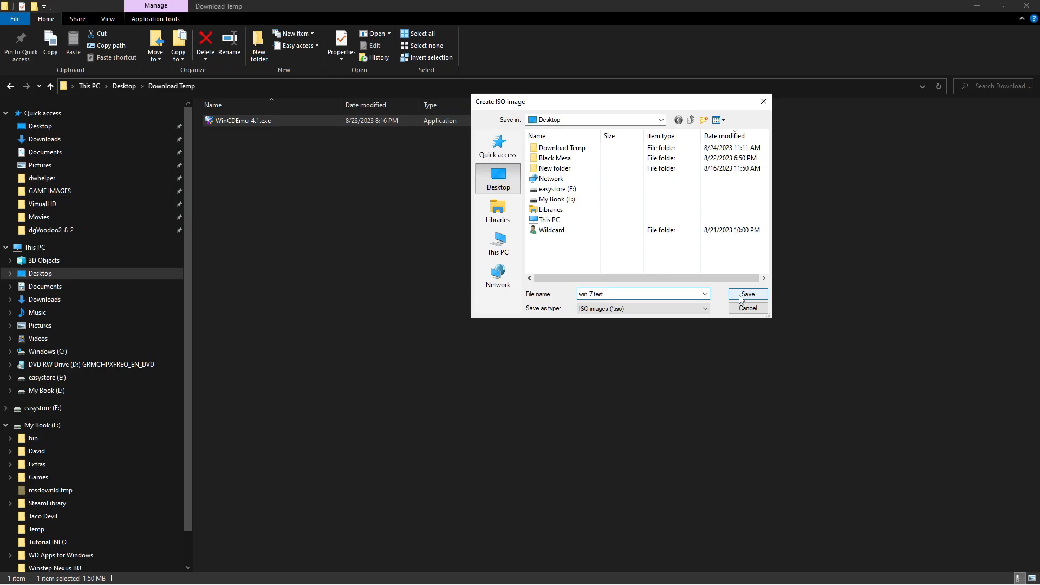
click(747, 293)
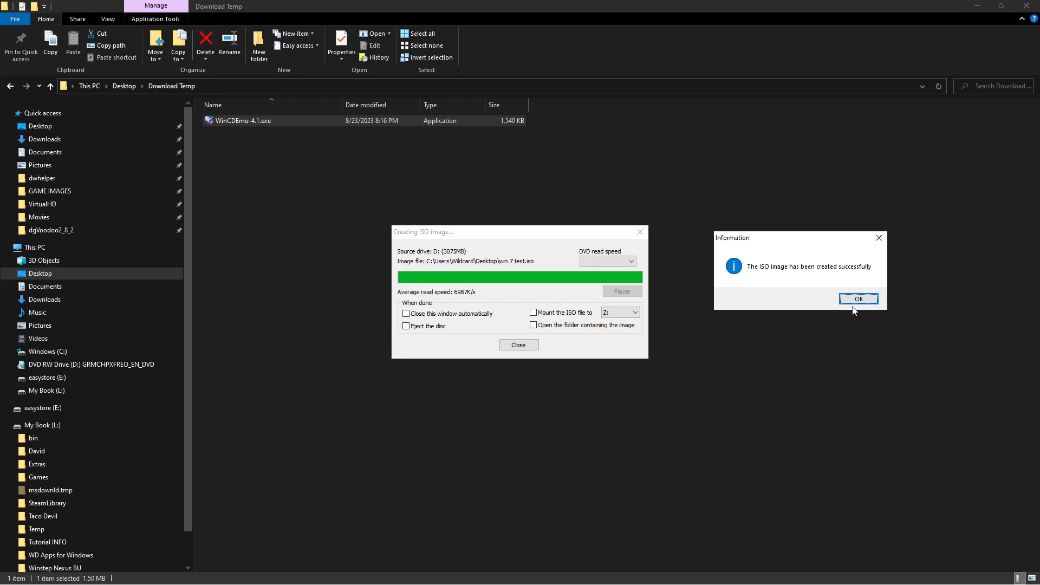
click(858, 298)
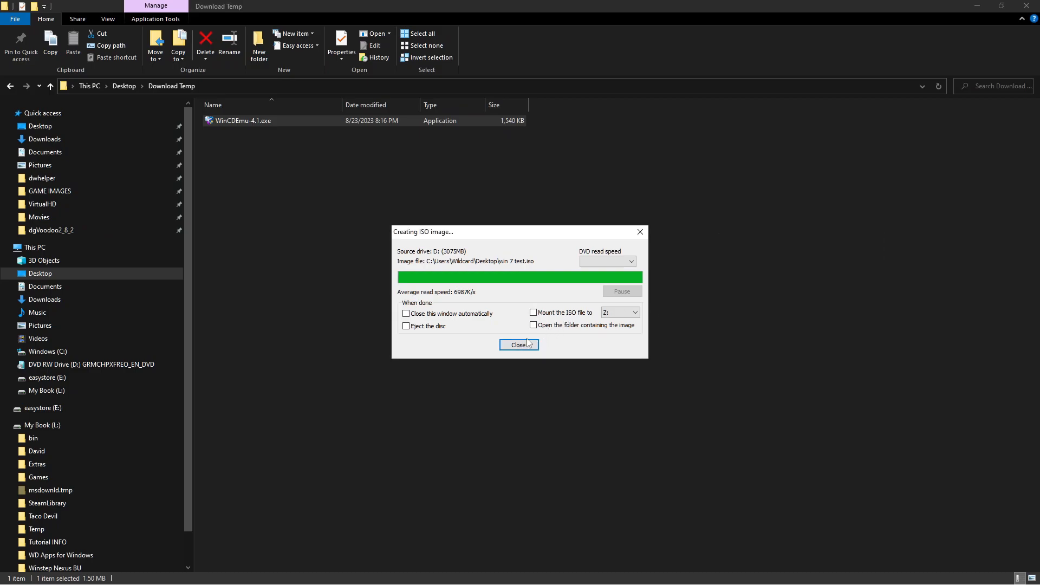
click(520, 344)
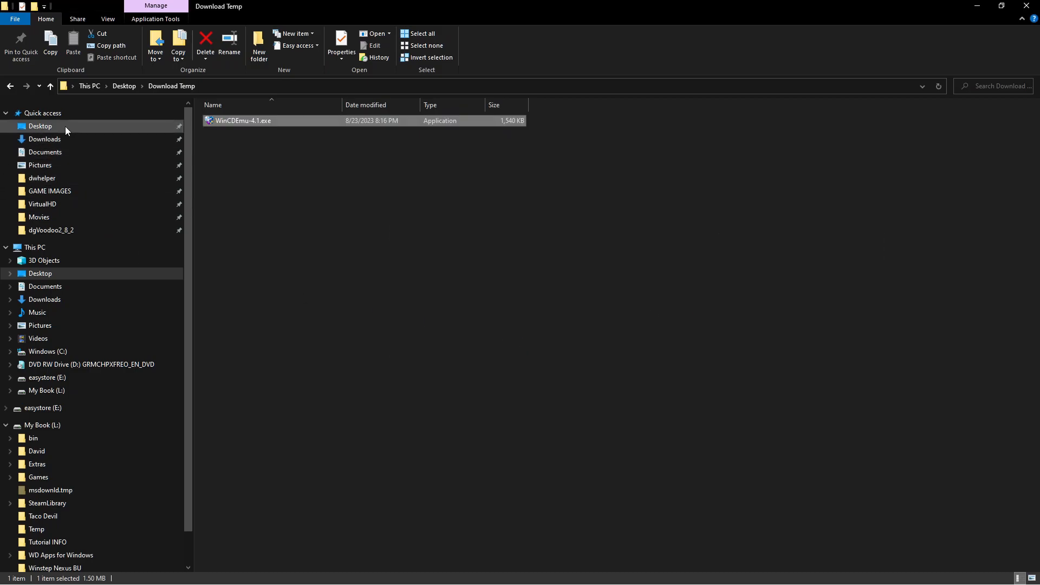
Mount win 7 test.iso from the Desktop as drive Z: and open it
click(40, 126)
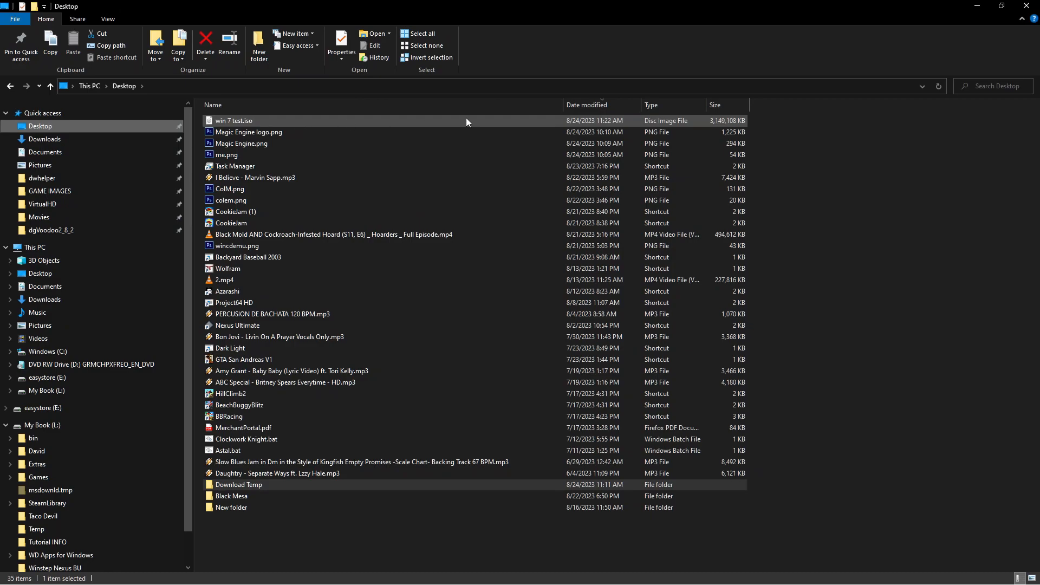
click(233, 121)
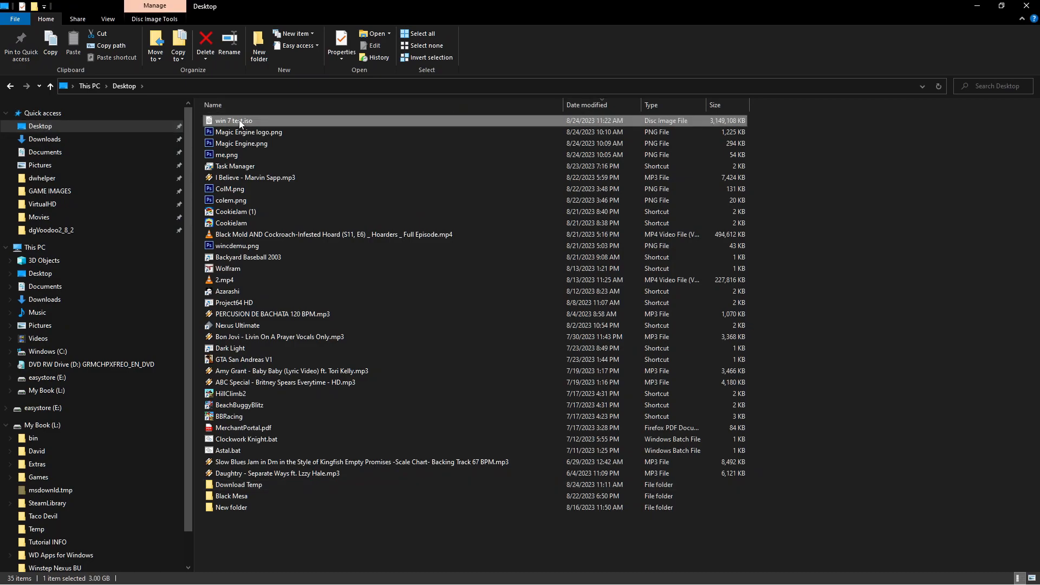
right_click(237, 121)
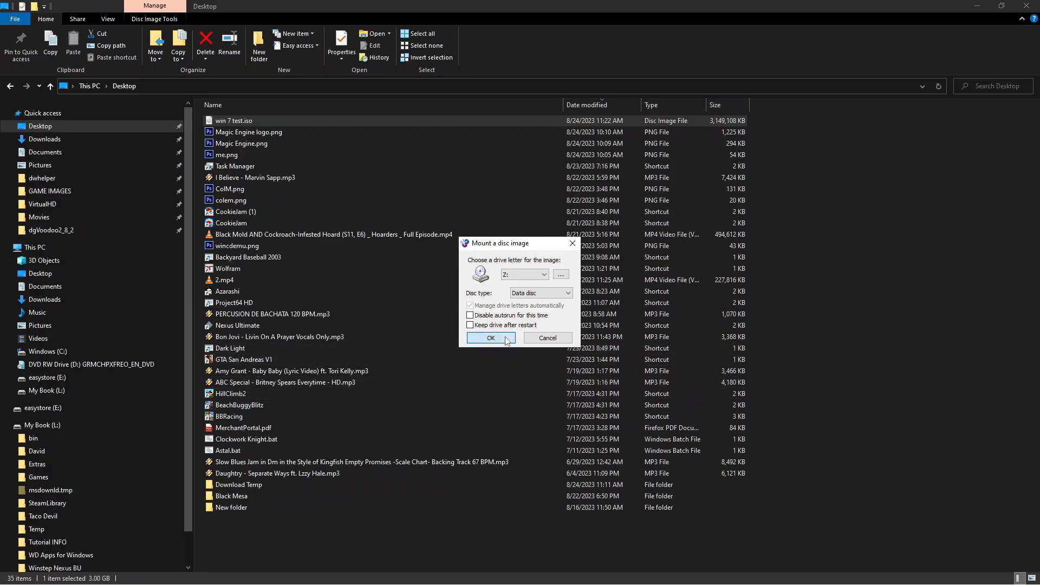
click(489, 338)
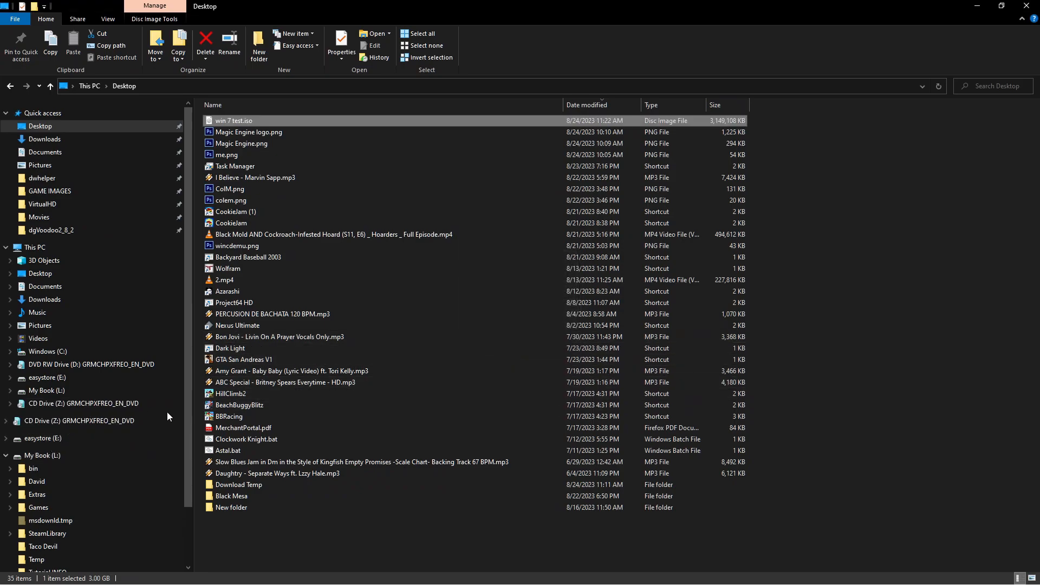
mouse_move(123, 411)
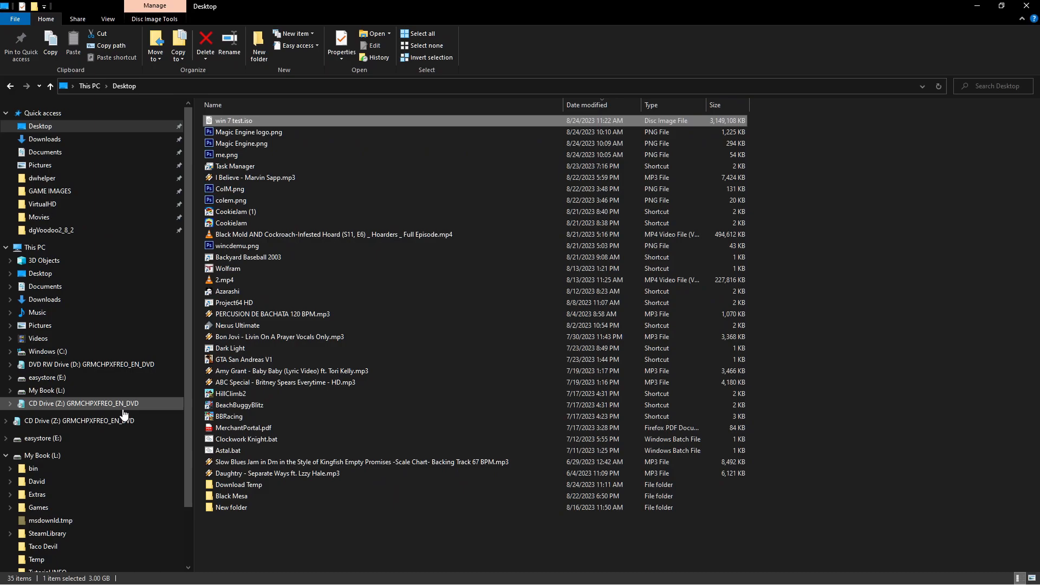
click(82, 403)
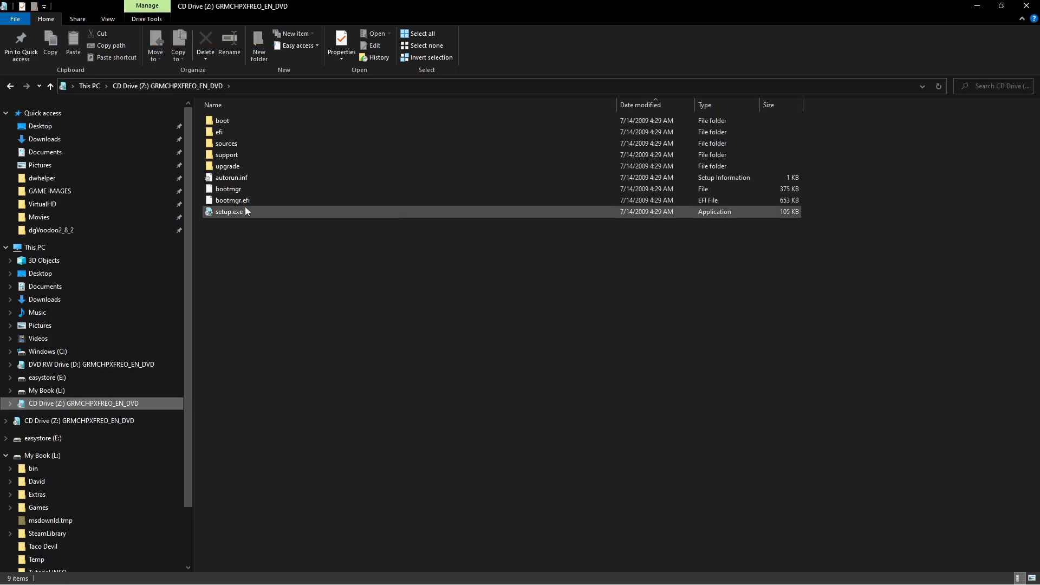
Browse CD Drive (Z:) GRMCHPXFREO_EN_DVD to see boot folders and setup.exe
click(223, 120)
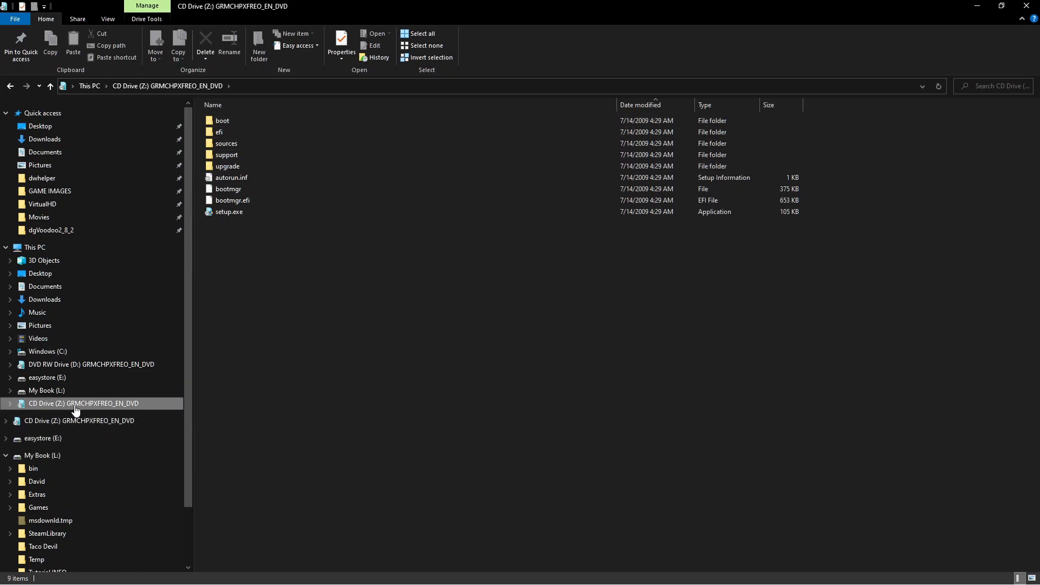
mouse_move(121, 410)
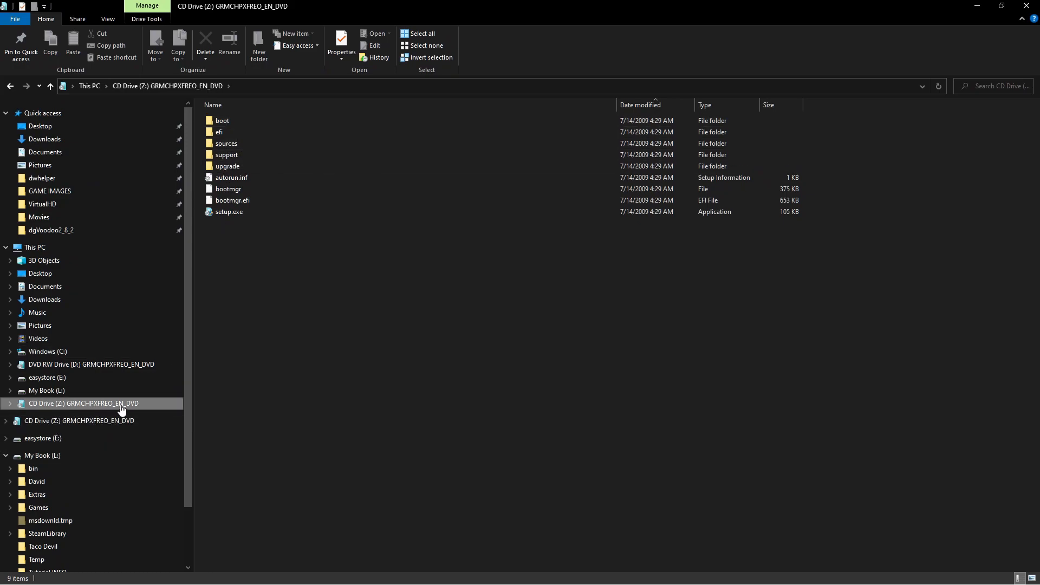
mouse_move(499, 274)
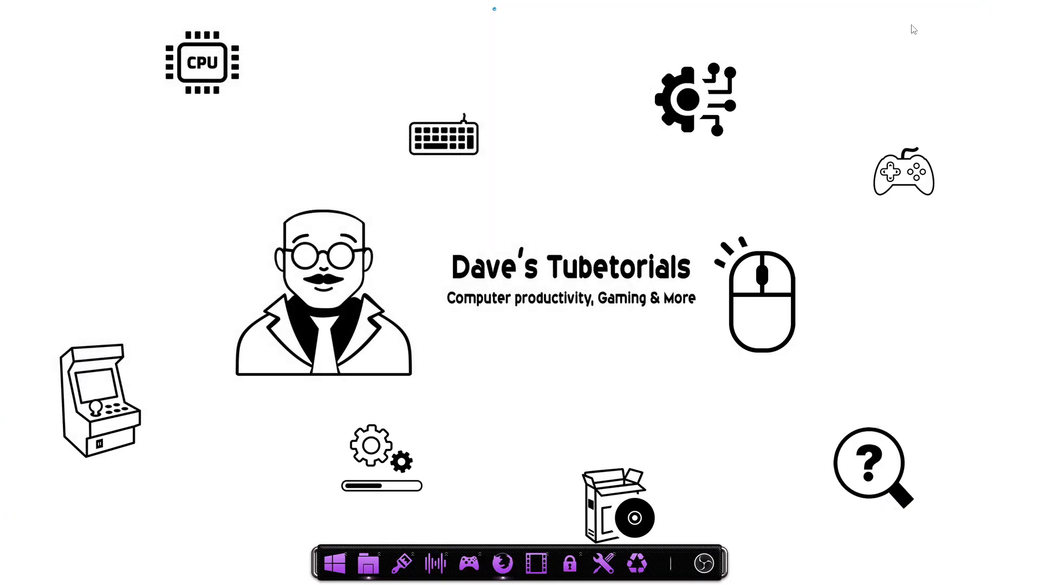
mouse_move(580, 493)
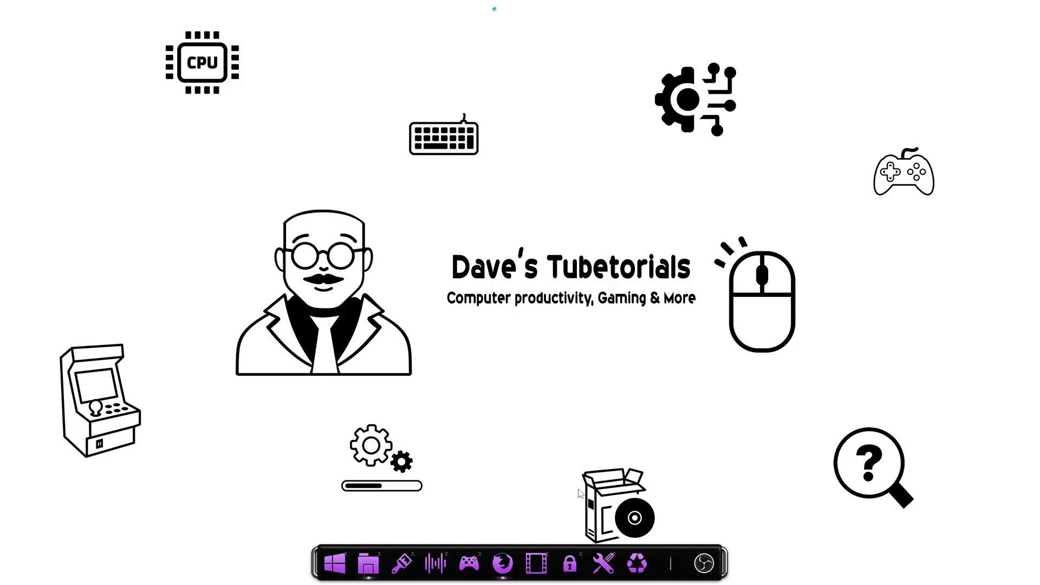
mouse_move(337, 565)
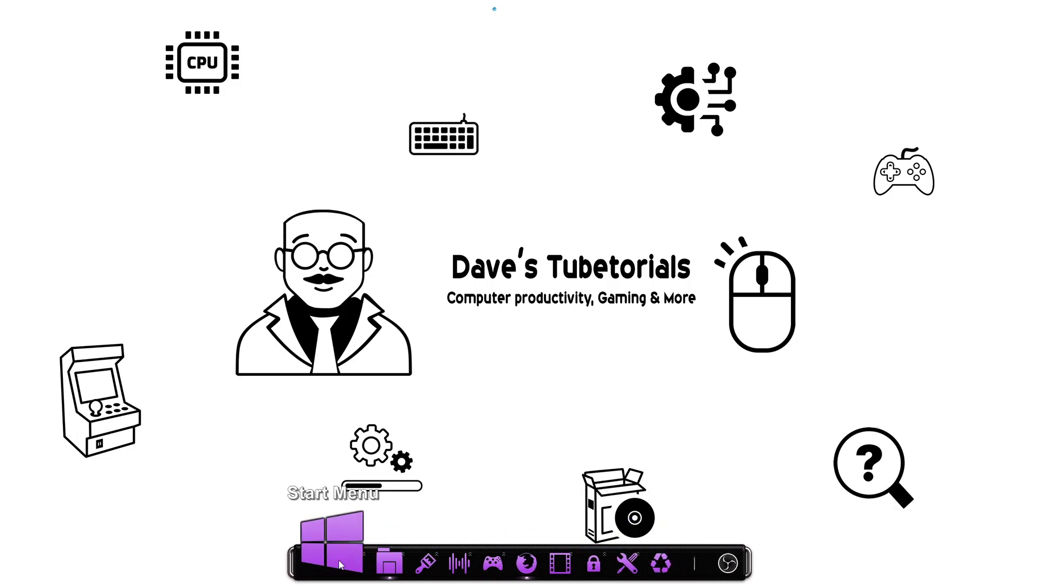
Open the Start menu and scroll the app list to the WinCDEmu folder
click(335, 554)
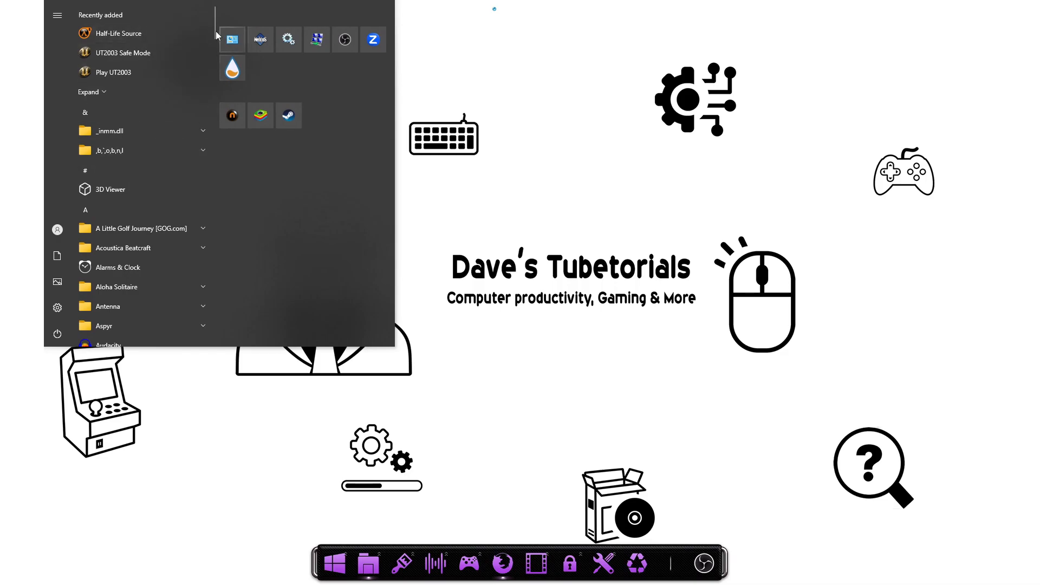
scroll(down, 3)
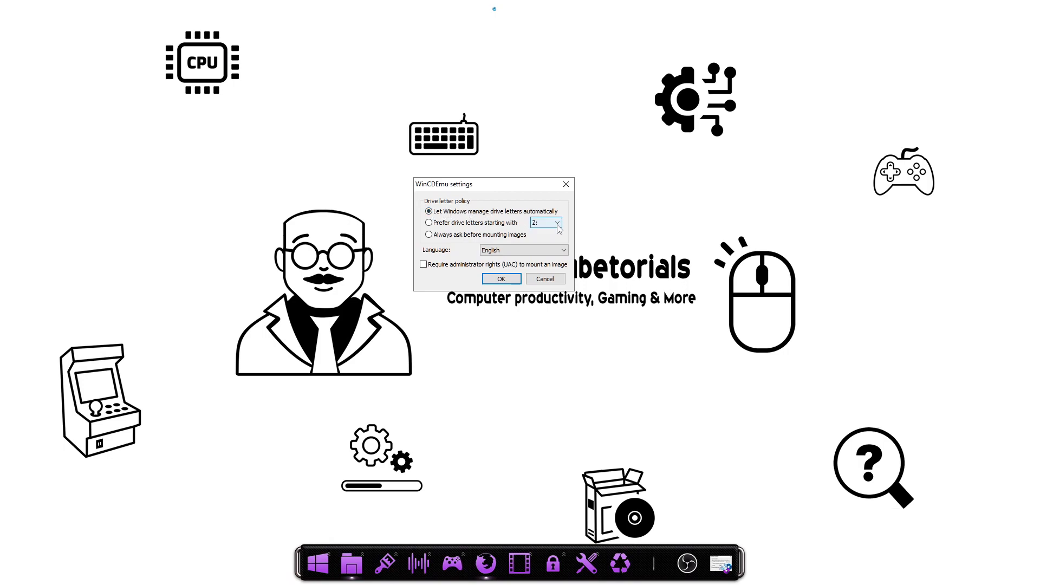
Review WinCDEmu drive letter policy and language options, then confirm with OK unchanged
click(558, 222)
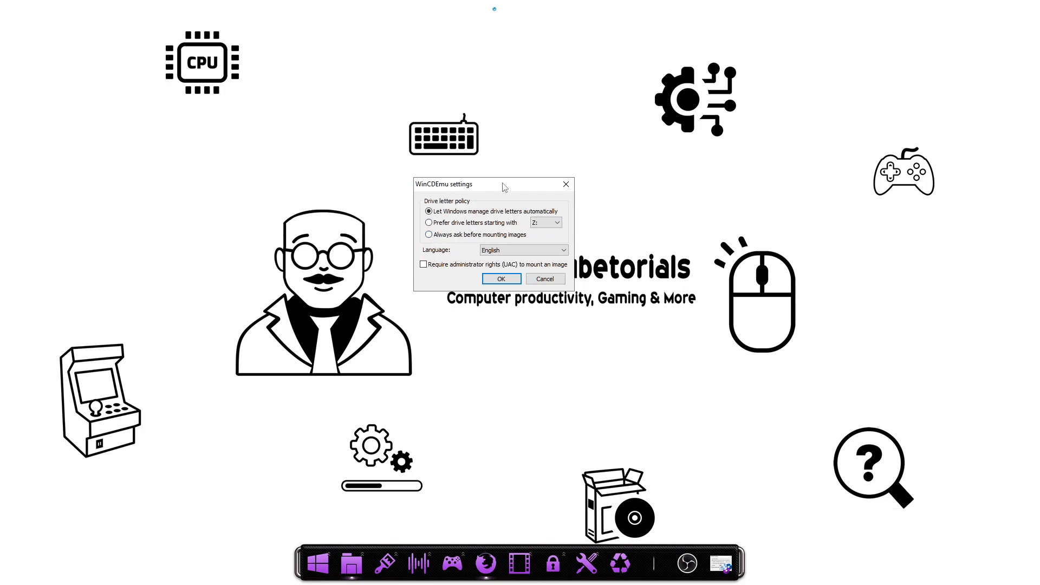
mouse_move(504, 172)
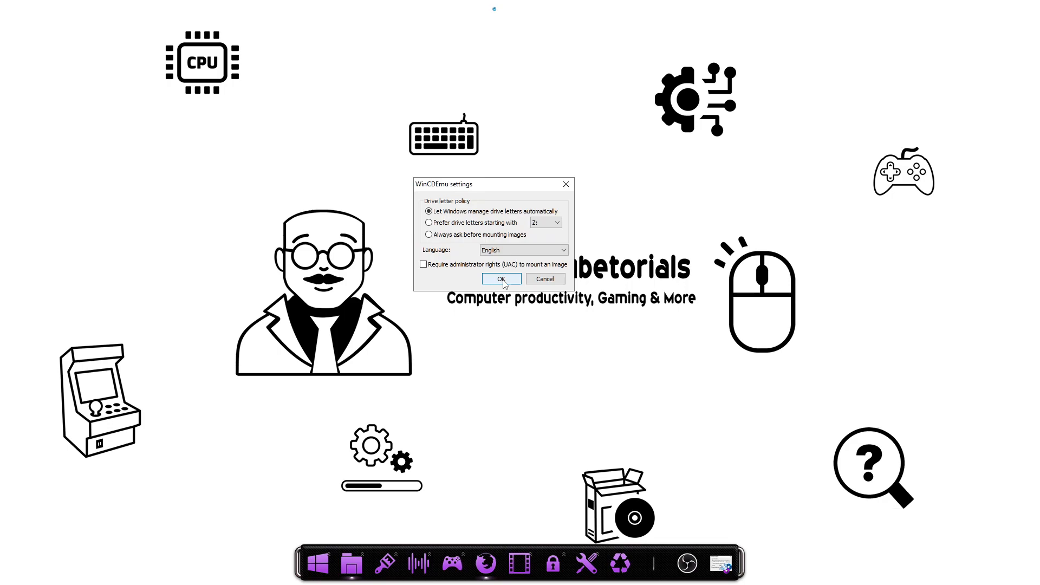
click(500, 280)
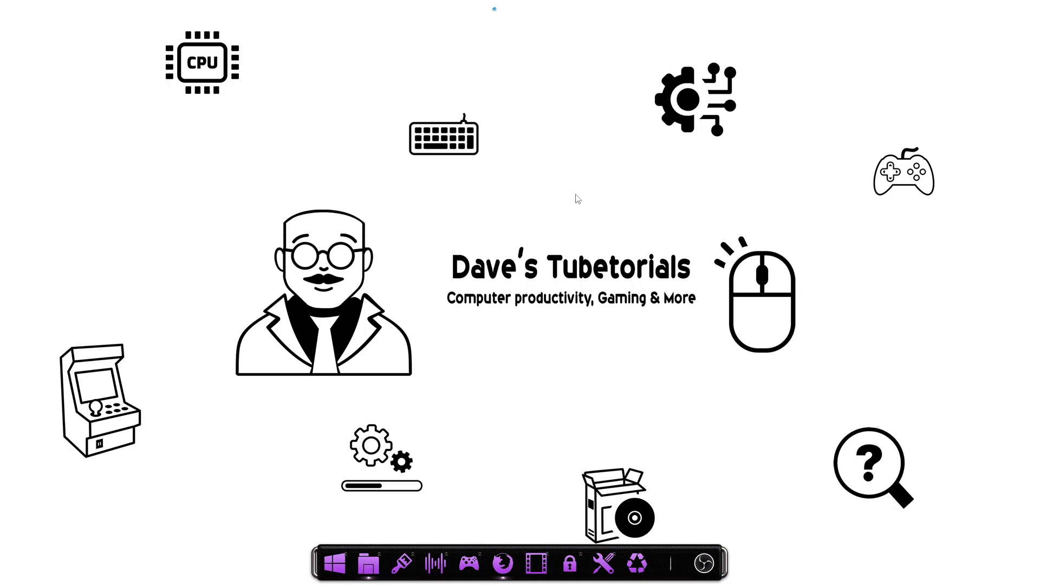